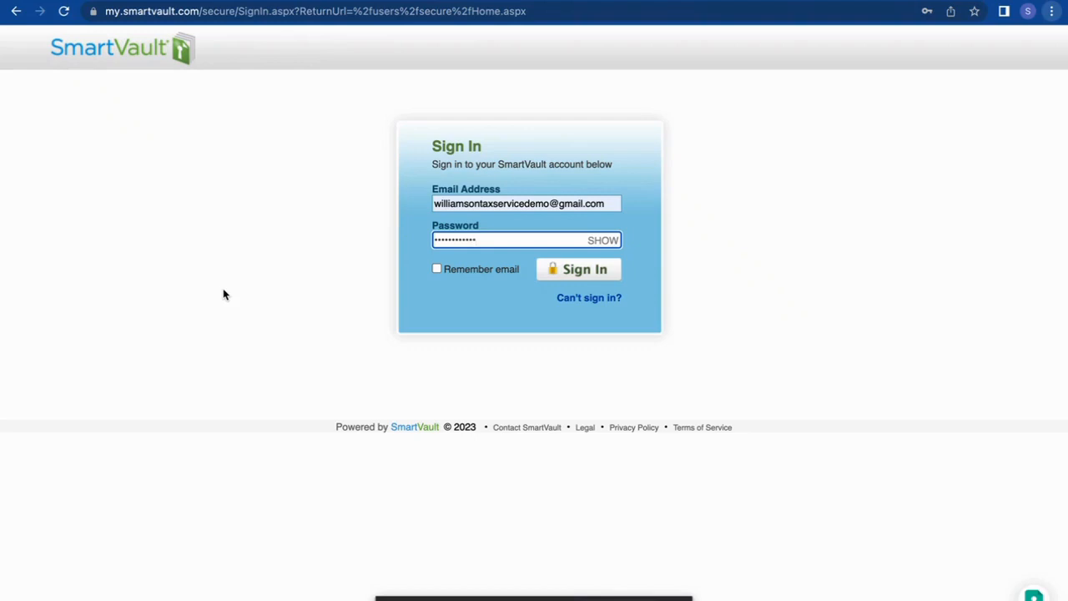
{"action": "mouse_move", "coordinate": [565, 279]}
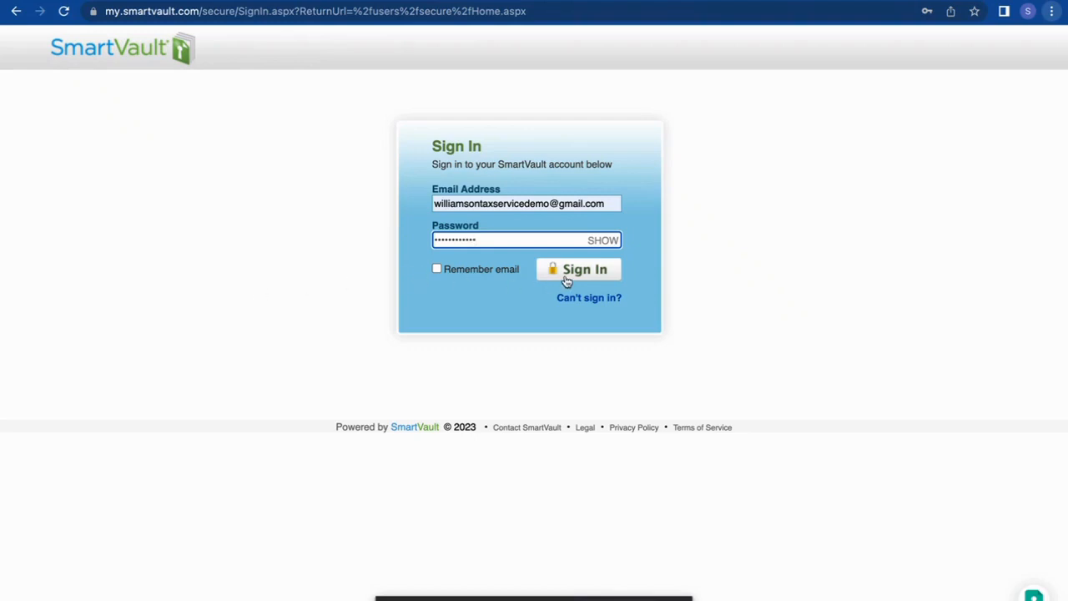
- Sign in with the filled-in credentials to open the Williamson Tax Service portal Home page
{"action": "left_click", "coordinate": [578, 268]}
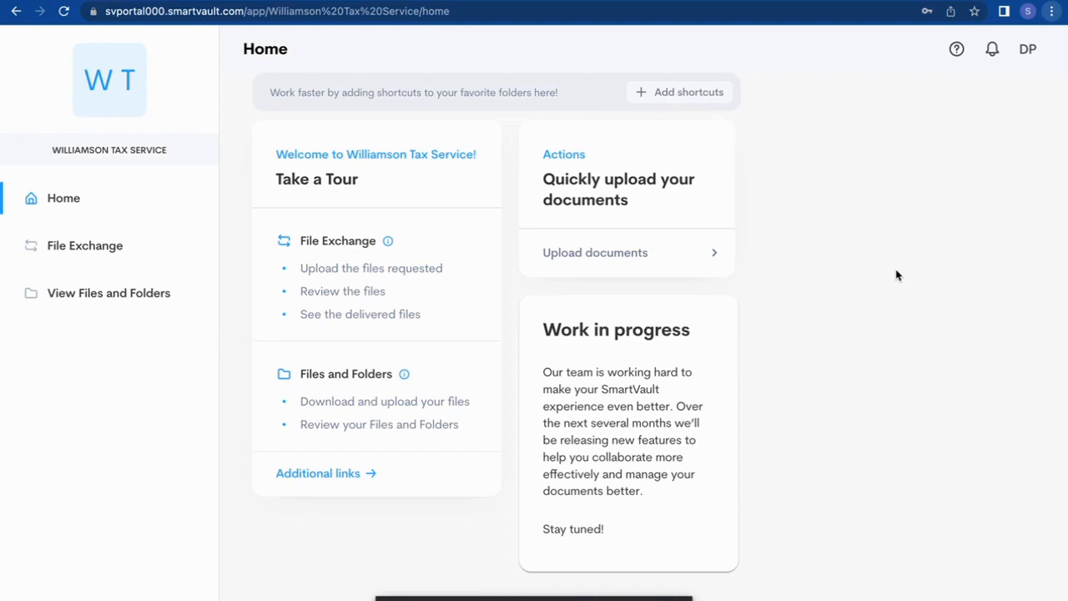
{"action": "mouse_move", "coordinate": [10, 248]}
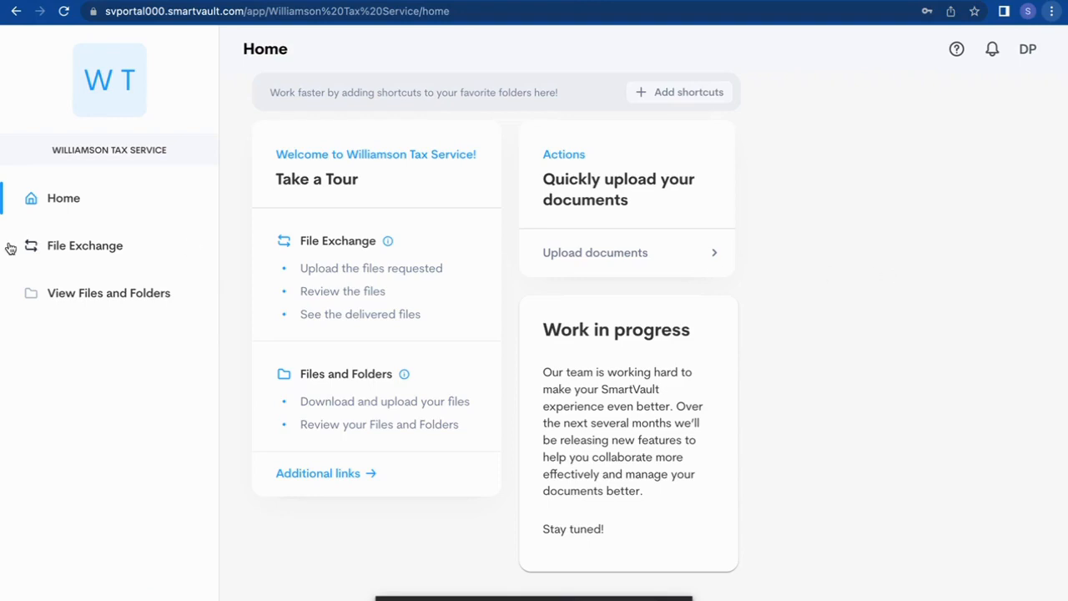
{"action": "mouse_move", "coordinate": [34, 245]}
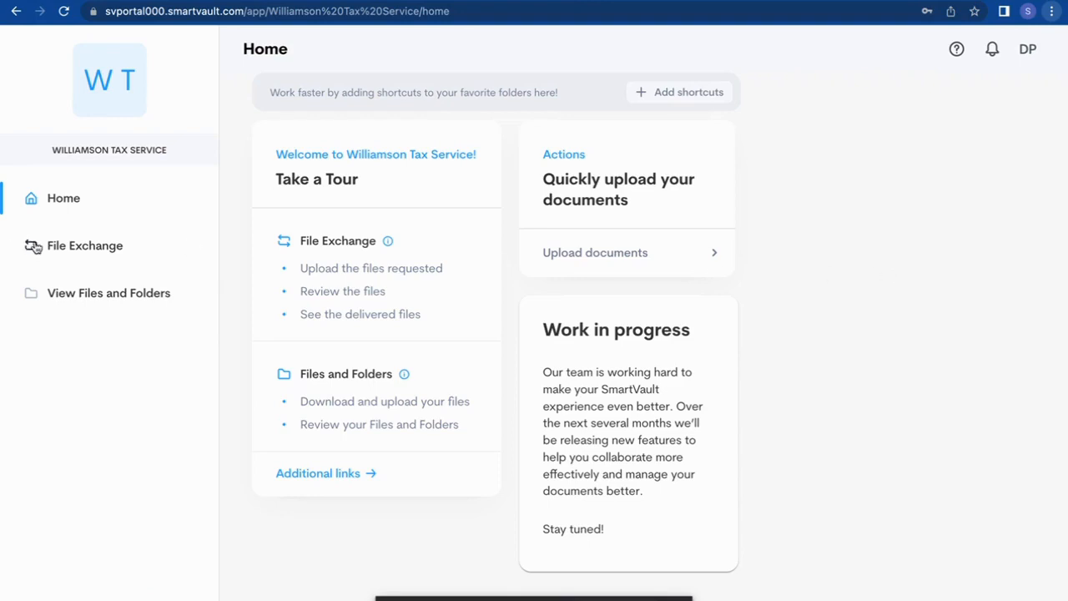
- Go to File Exchange and open the TY22 Client Source Documents folder
{"action": "left_click", "coordinate": [84, 245]}
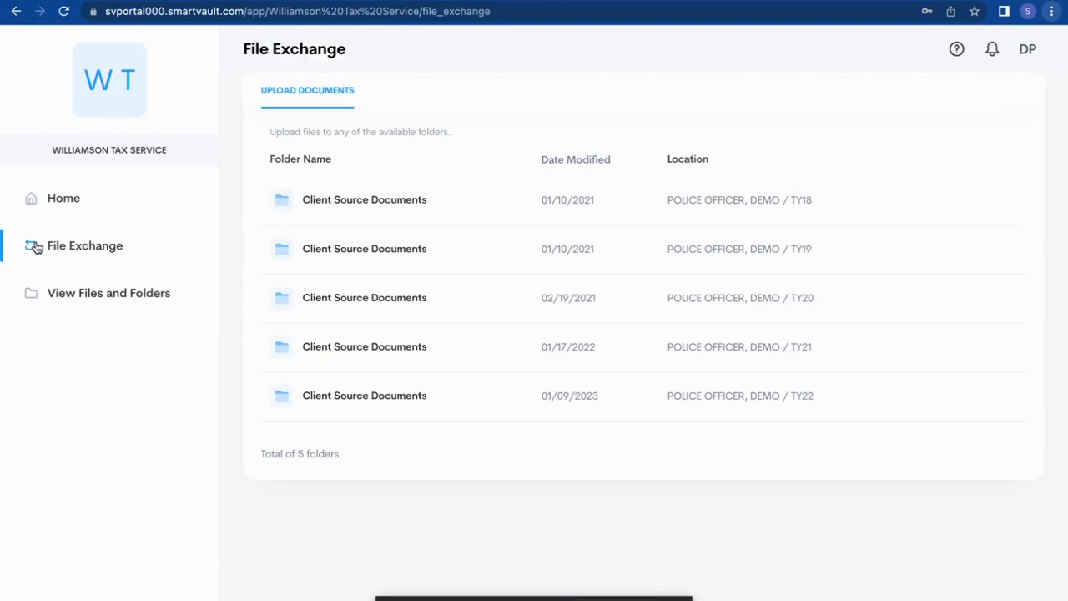
{"action": "mouse_move", "coordinate": [314, 428]}
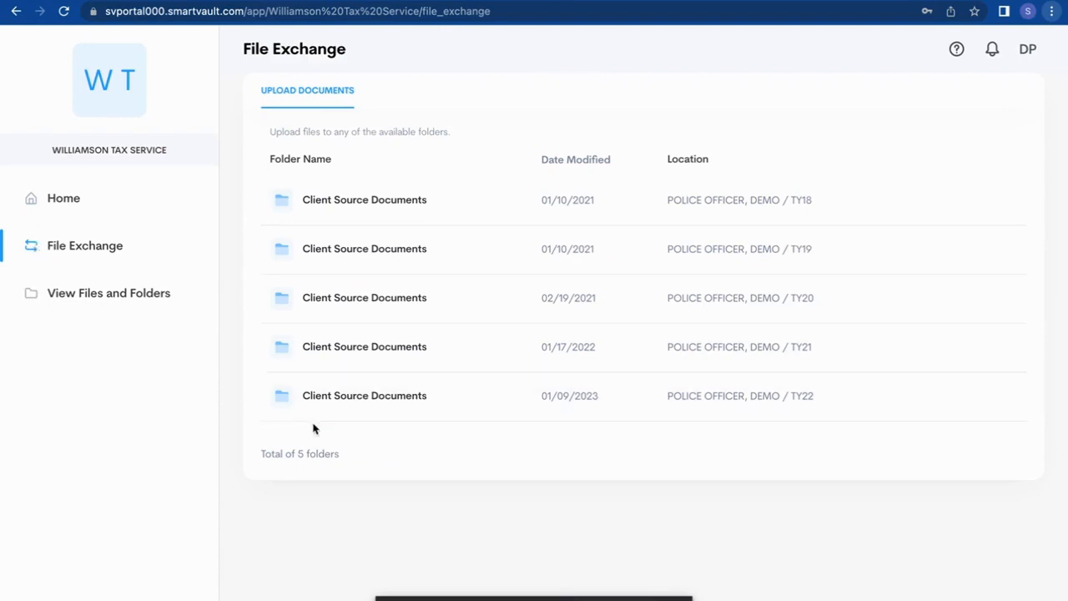
{"action": "mouse_move", "coordinate": [353, 429]}
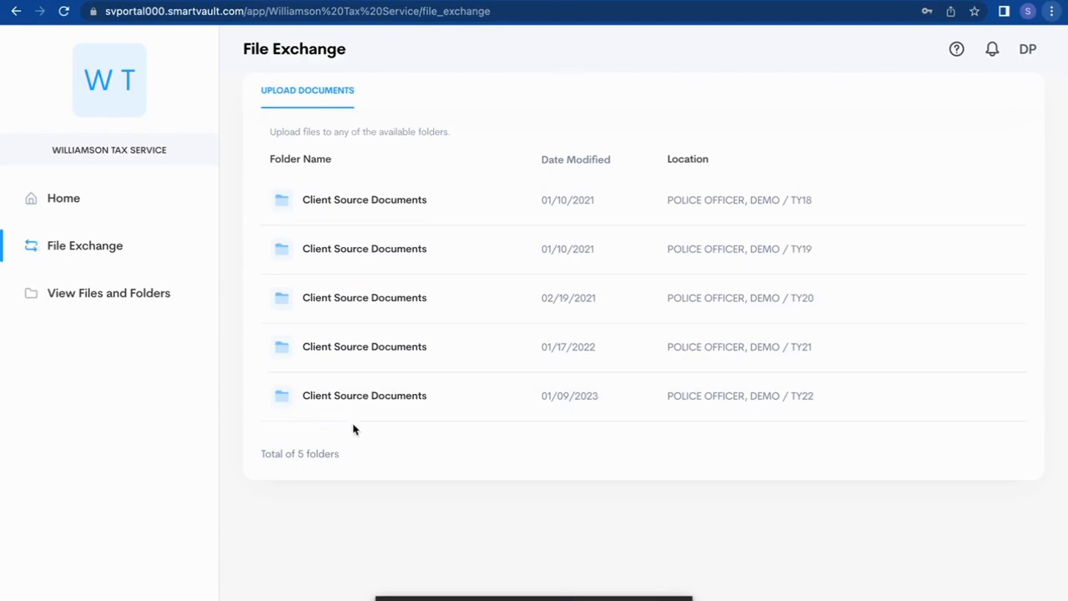
{"action": "mouse_move", "coordinate": [369, 404]}
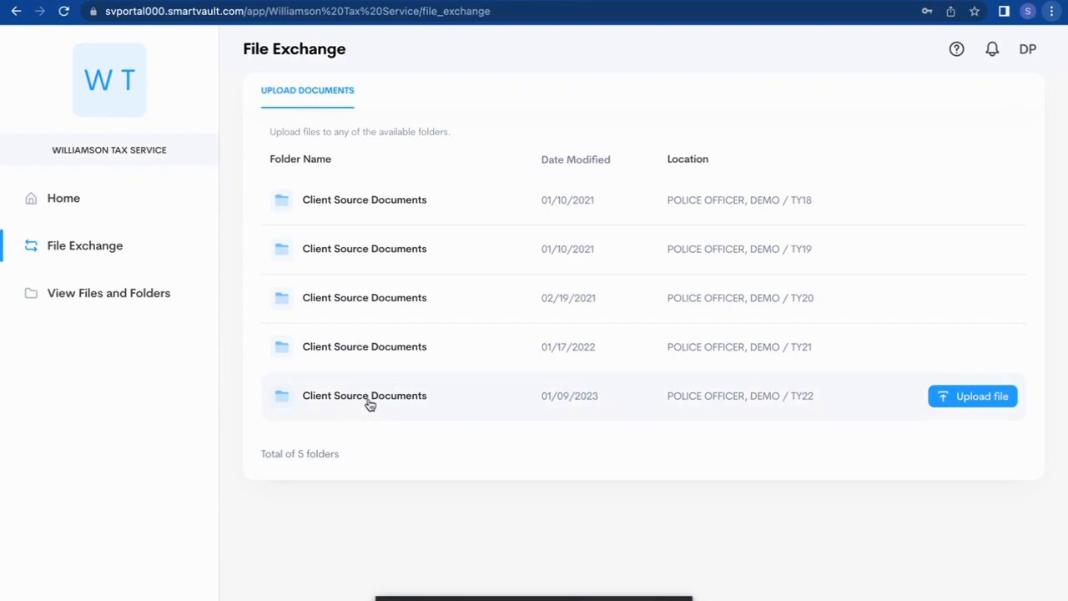
{"action": "mouse_move", "coordinate": [676, 416]}
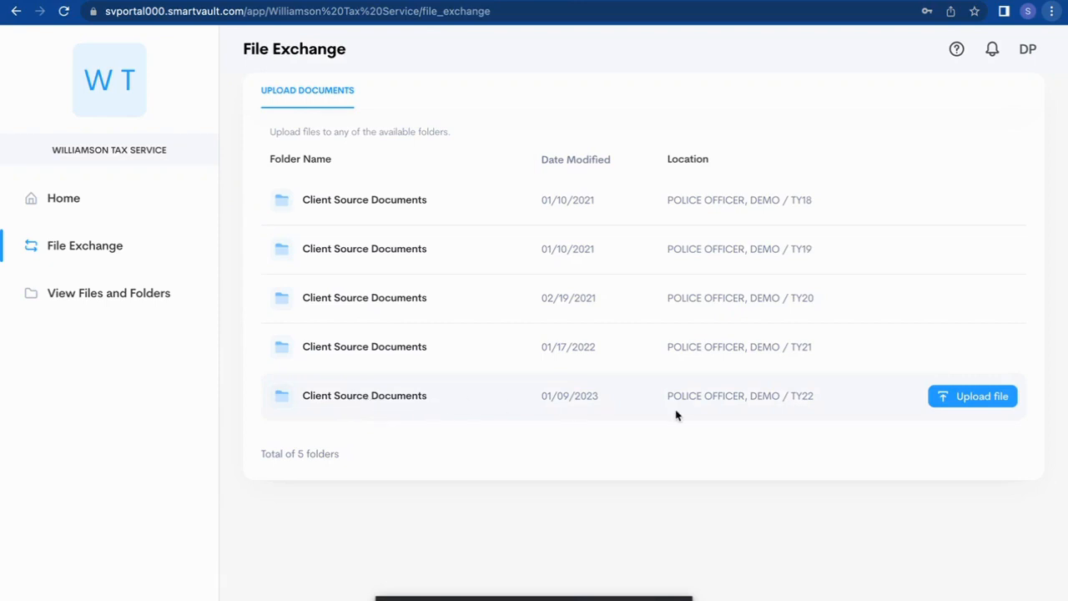
{"action": "mouse_move", "coordinate": [715, 408]}
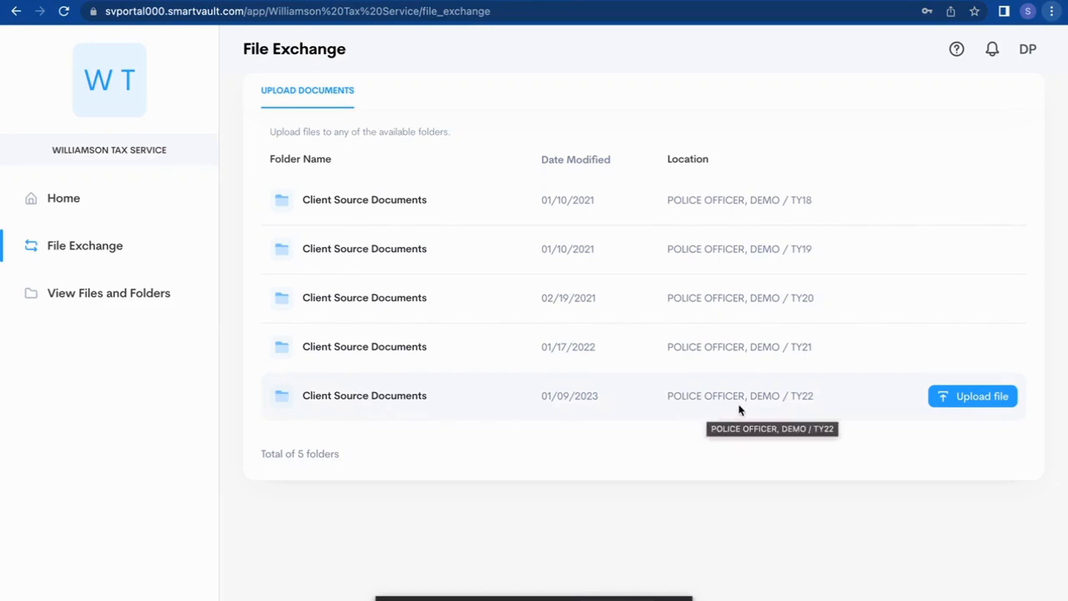
{"action": "mouse_move", "coordinate": [748, 408]}
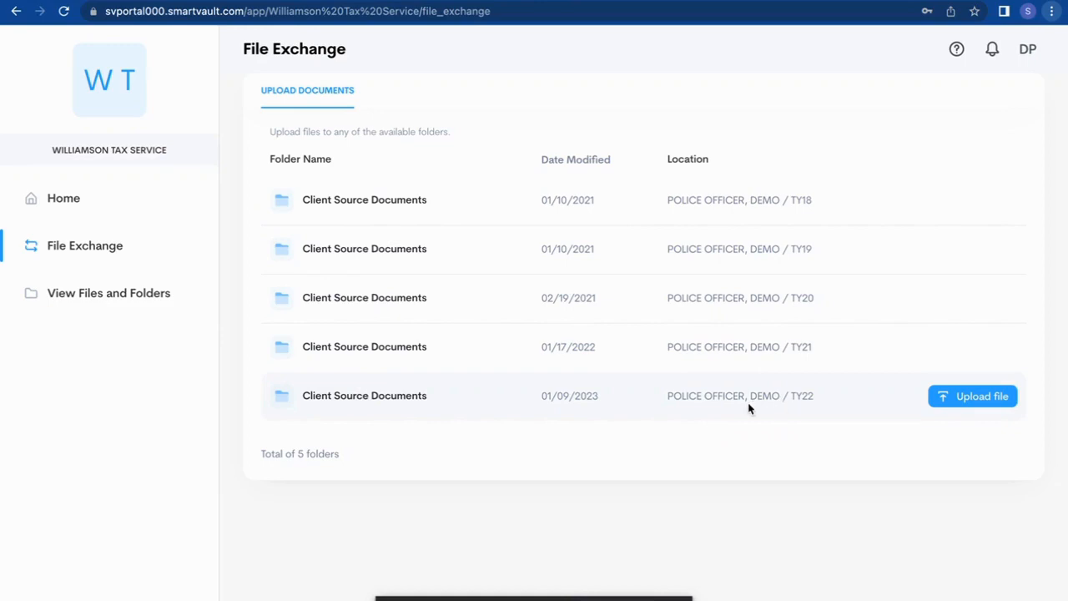
{"action": "left_click", "coordinate": [364, 396]}
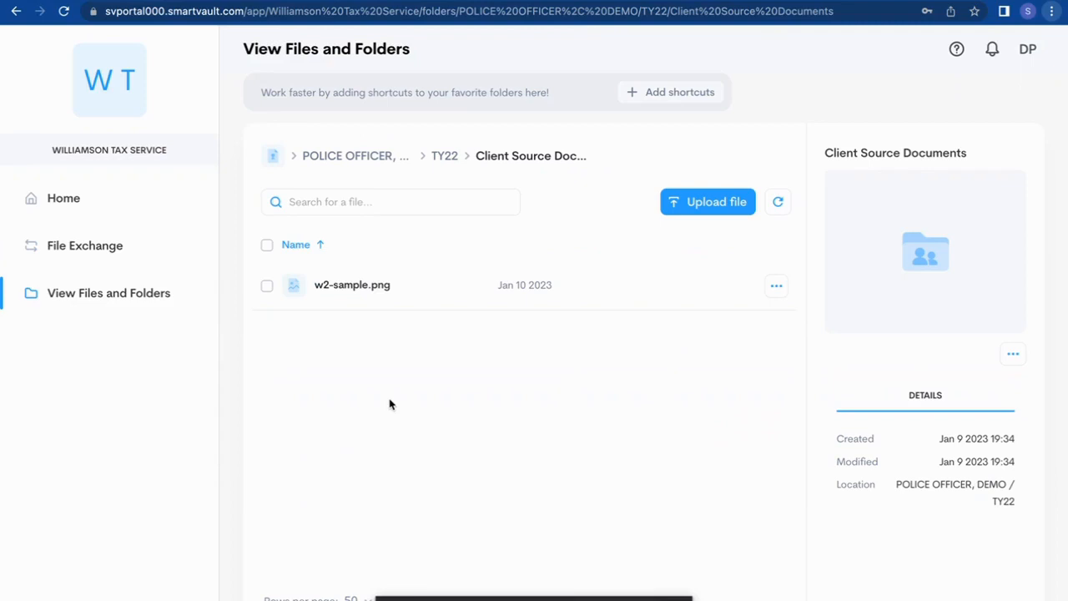
{"action": "mouse_move", "coordinate": [708, 201]}
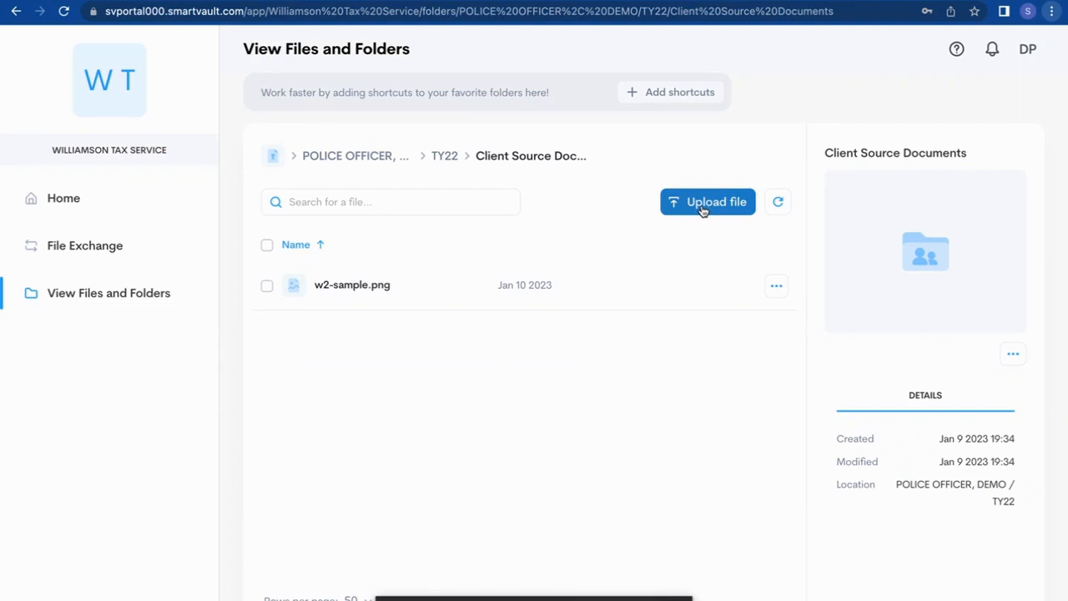
- Upload w2-sample2.png from Downloads into TY22 Client Source Documents
{"action": "left_click", "coordinate": [706, 201]}
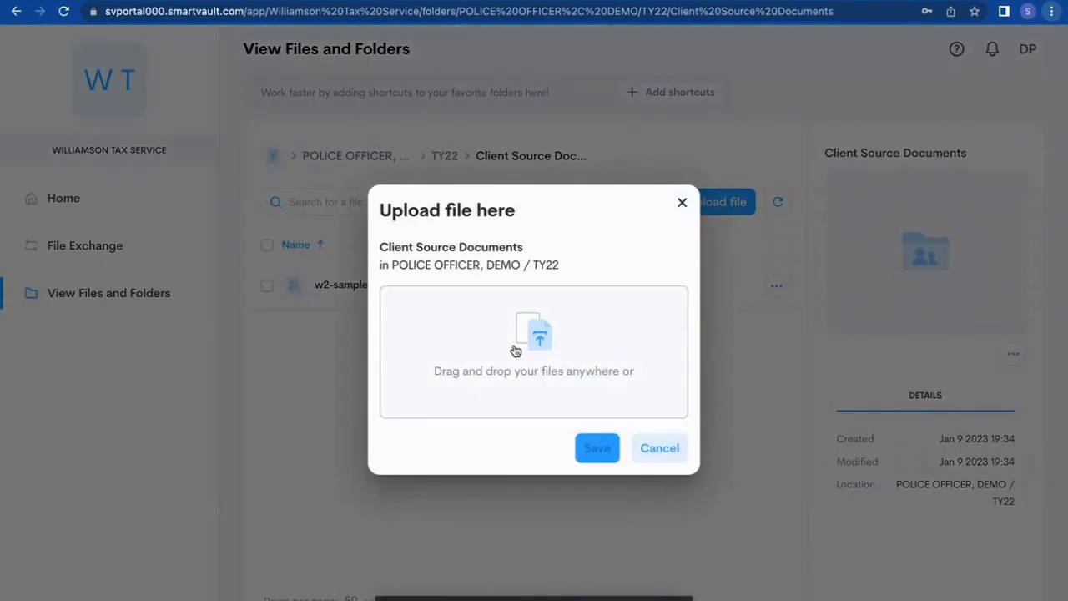
{"action": "left_click", "coordinate": [533, 350]}
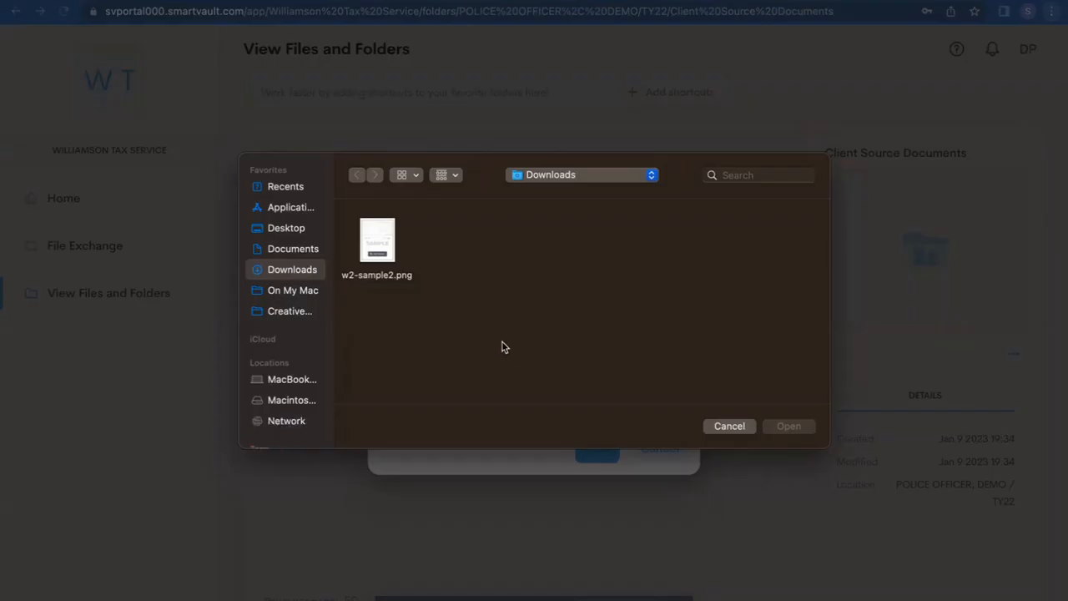
{"action": "left_click", "coordinate": [376, 240]}
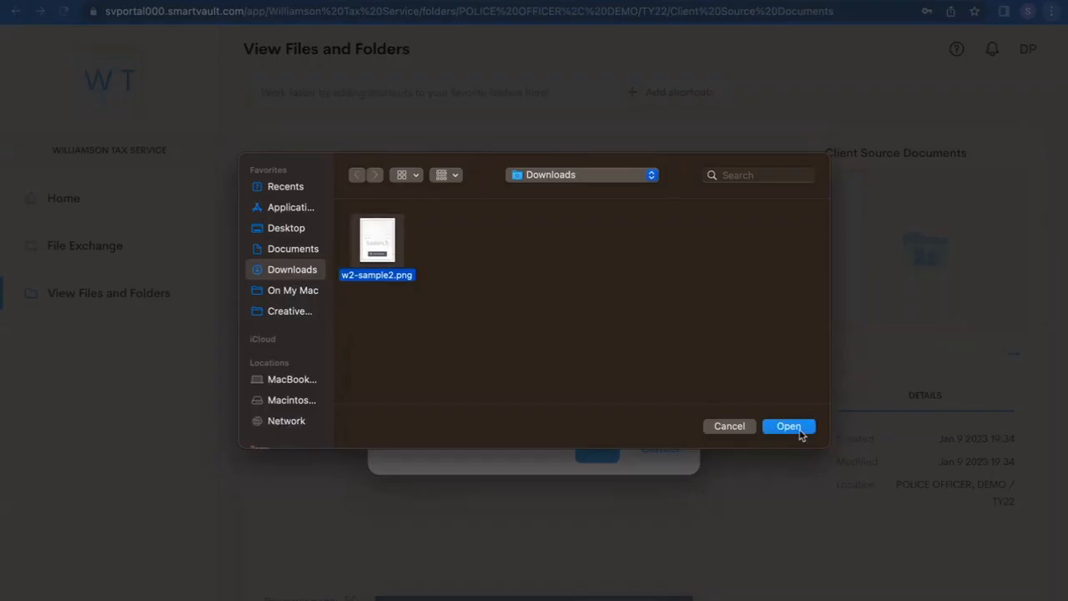
{"action": "left_click", "coordinate": [788, 426]}
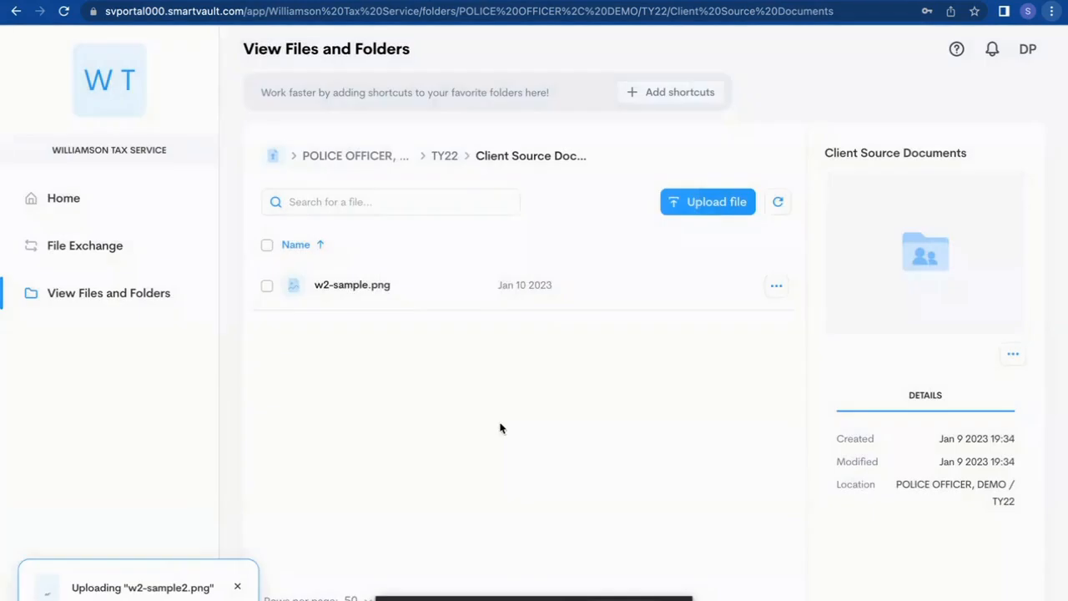